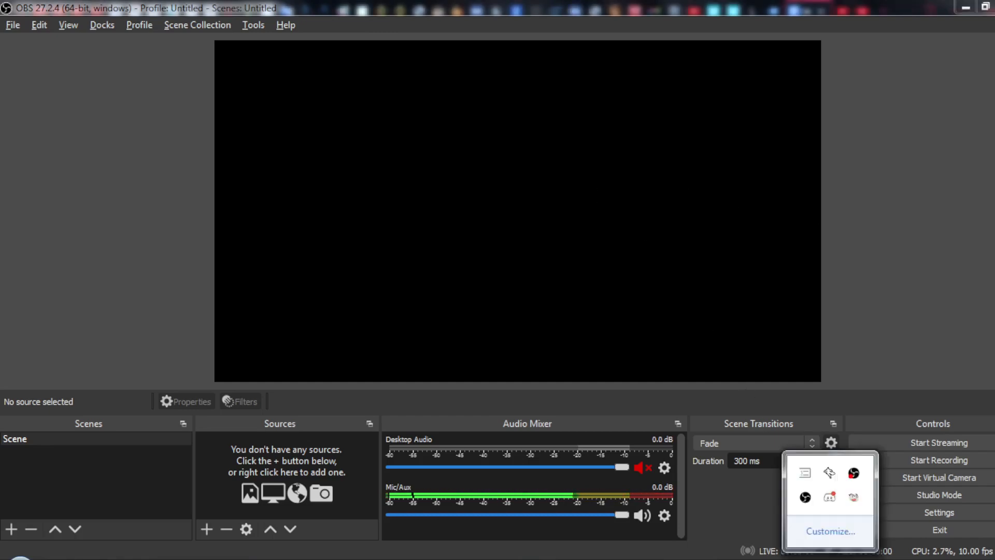
{"action": "mouse_move", "coordinate": [827, 497]}
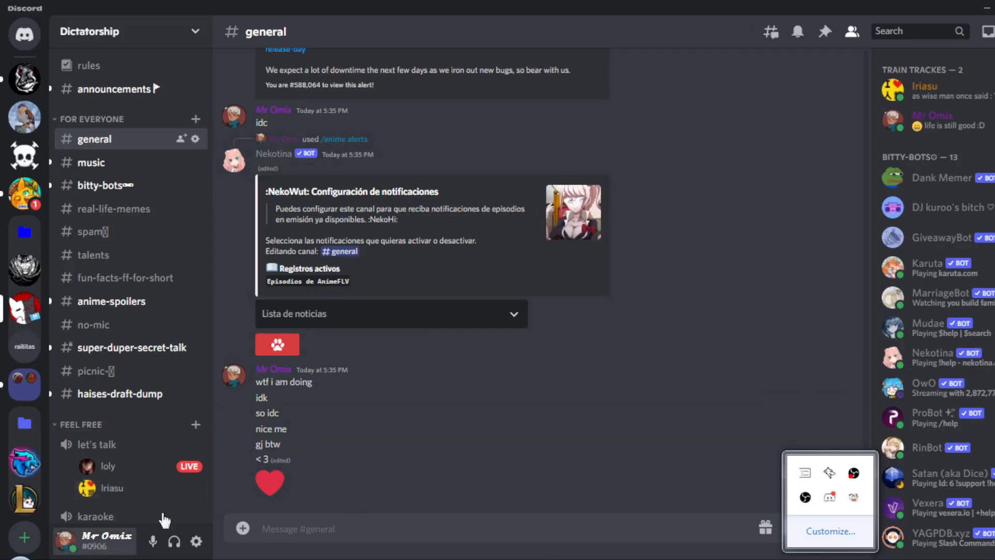
- Open Discord User Settings from the gear icon beside the username, landing on My Account
{"action": "left_click", "coordinate": [195, 542]}
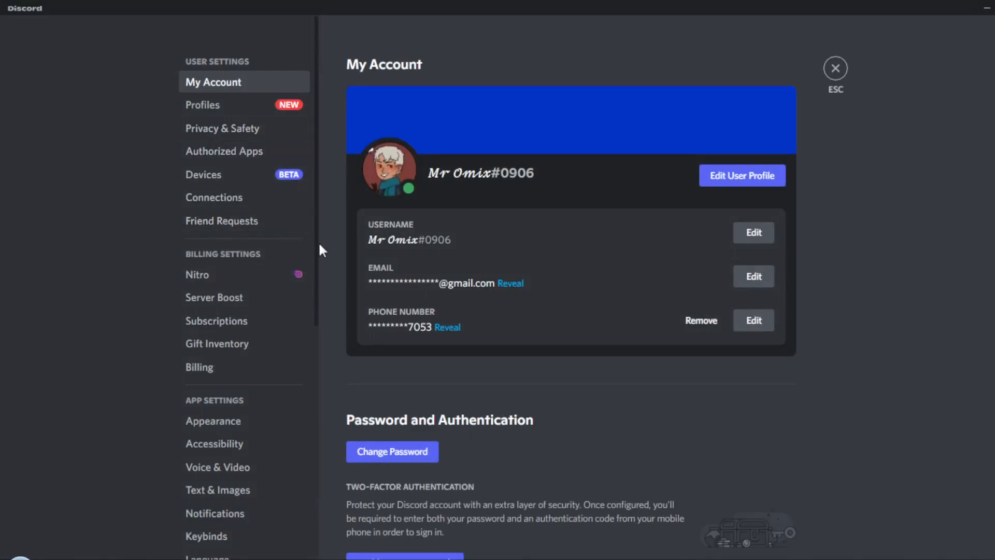
{"action": "mouse_move", "coordinate": [257, 255]}
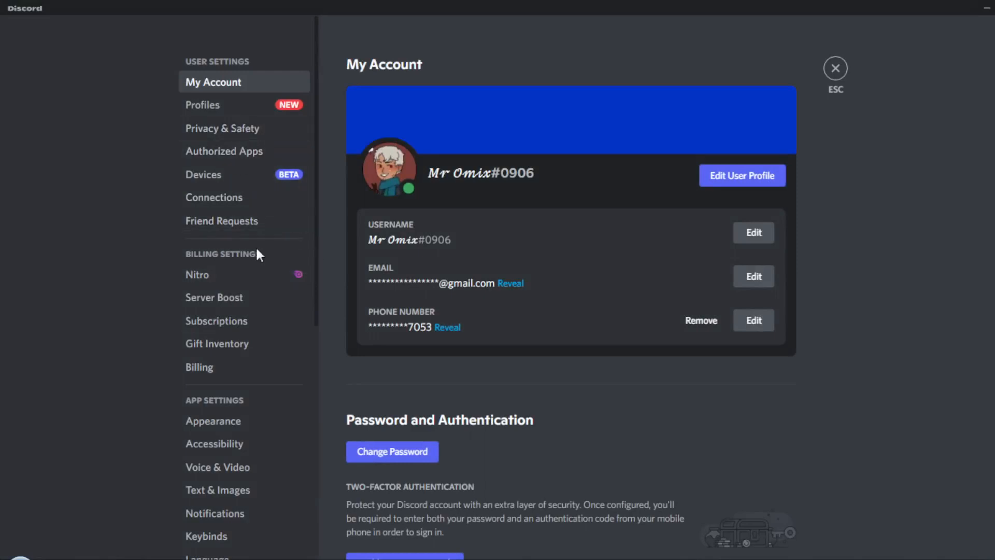
- Scroll to Streamer Mode under App Settings and switch on Enable Streamer Mode
{"action": "scroll", "scroll_direction": "down", "scroll_amount": 3}
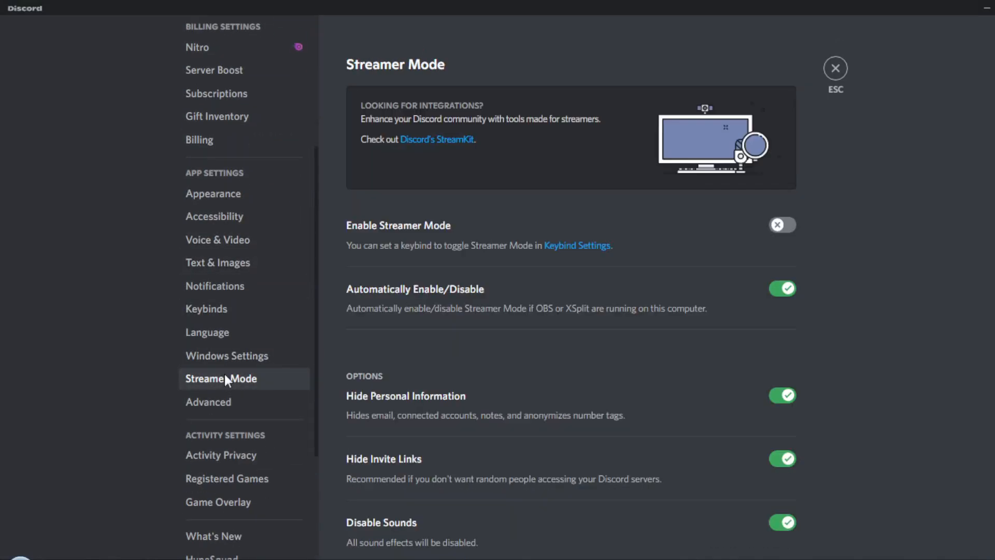
{"action": "mouse_move", "coordinate": [226, 393]}
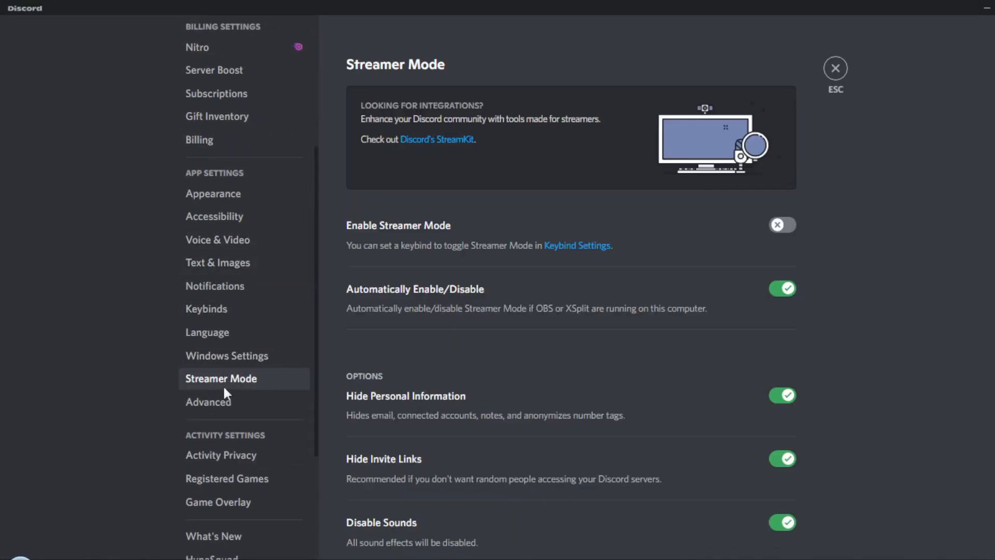
{"action": "mouse_move", "coordinate": [418, 290]}
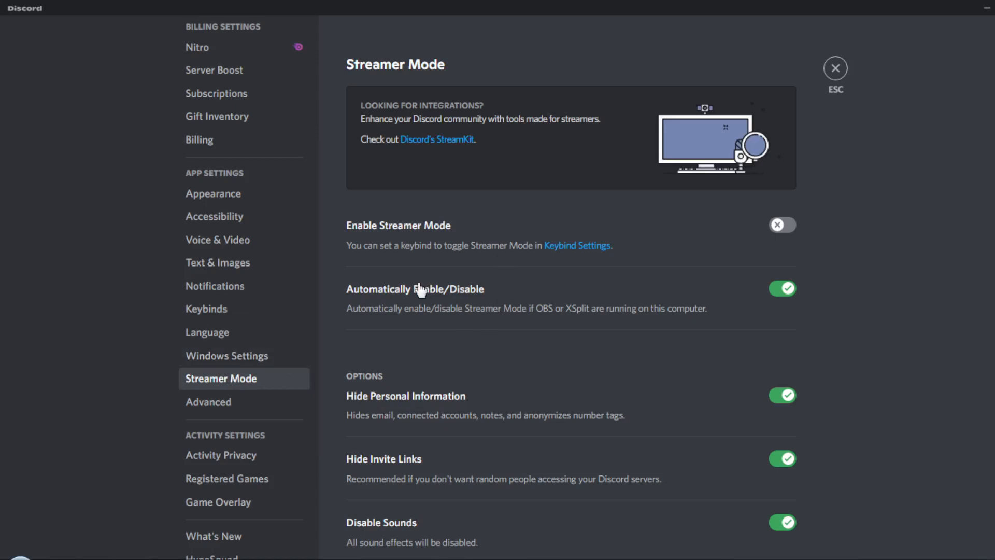
{"action": "mouse_move", "coordinate": [381, 238]}
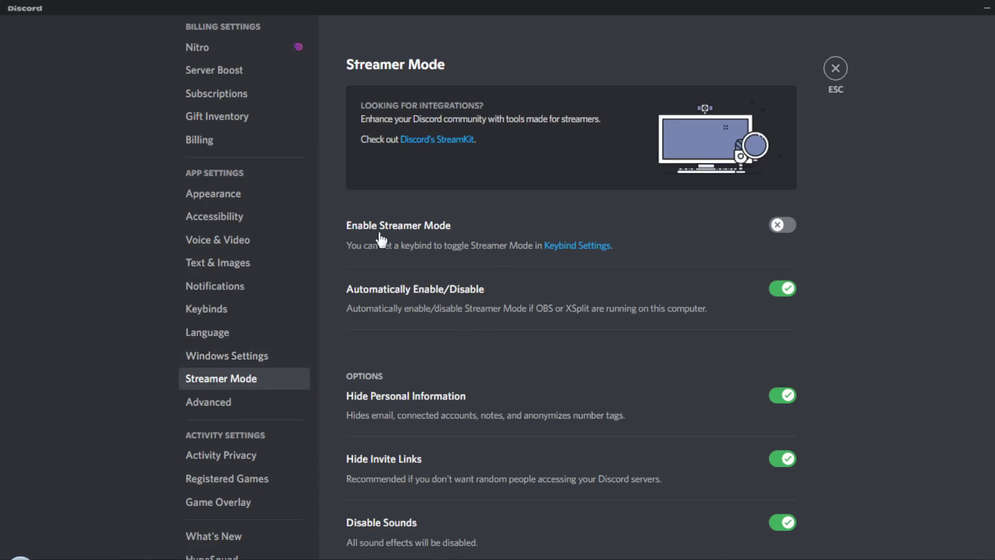
{"action": "left_click", "coordinate": [782, 225]}
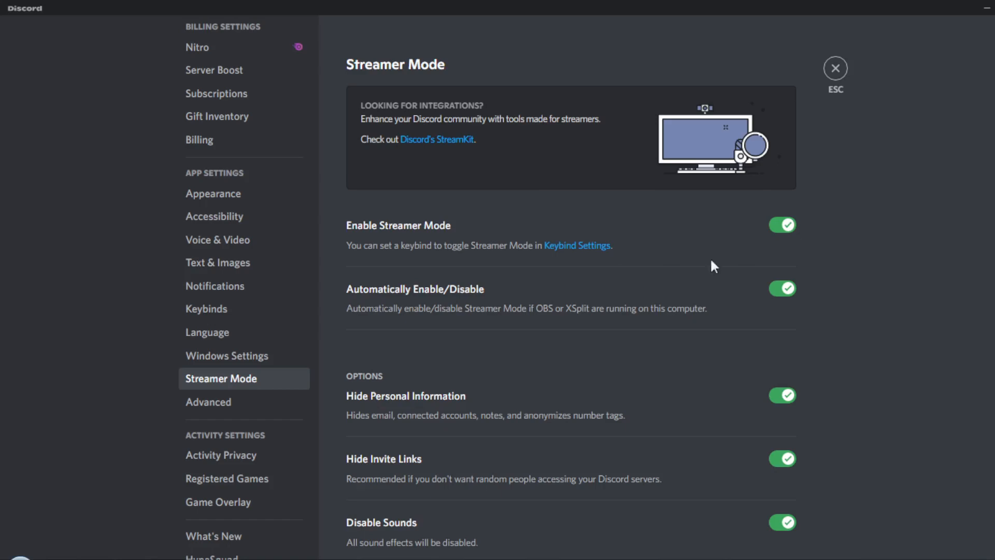
- Close settings via ESC and return to the server showing the Streamer Mode enabled banner
{"action": "left_click", "coordinate": [836, 69]}
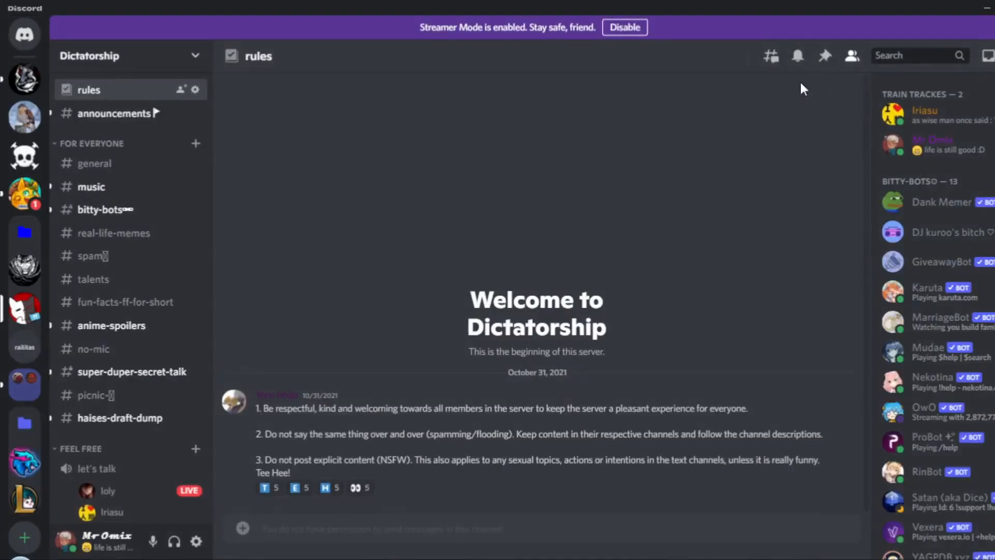
{"action": "mouse_move", "coordinate": [397, 284]}
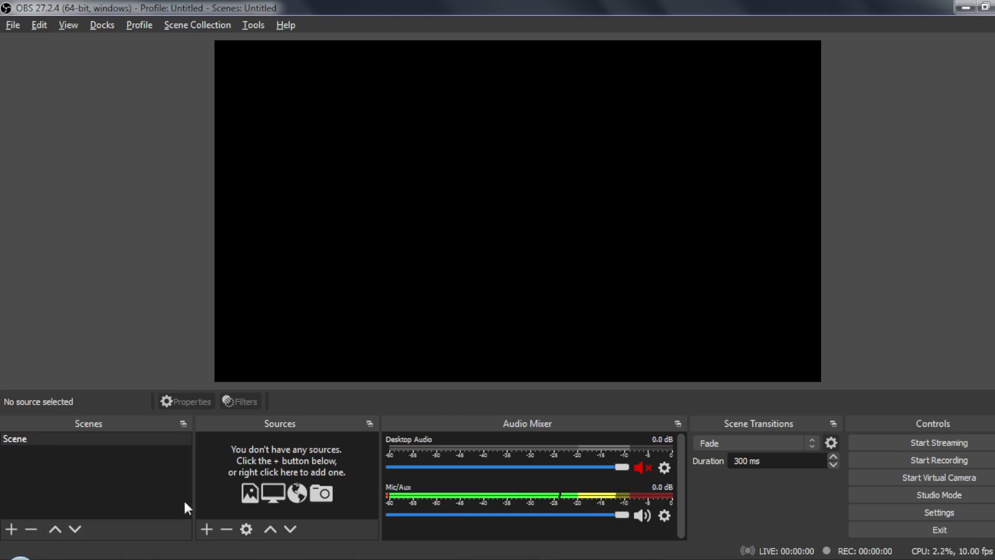
{"action": "mouse_move", "coordinate": [321, 524]}
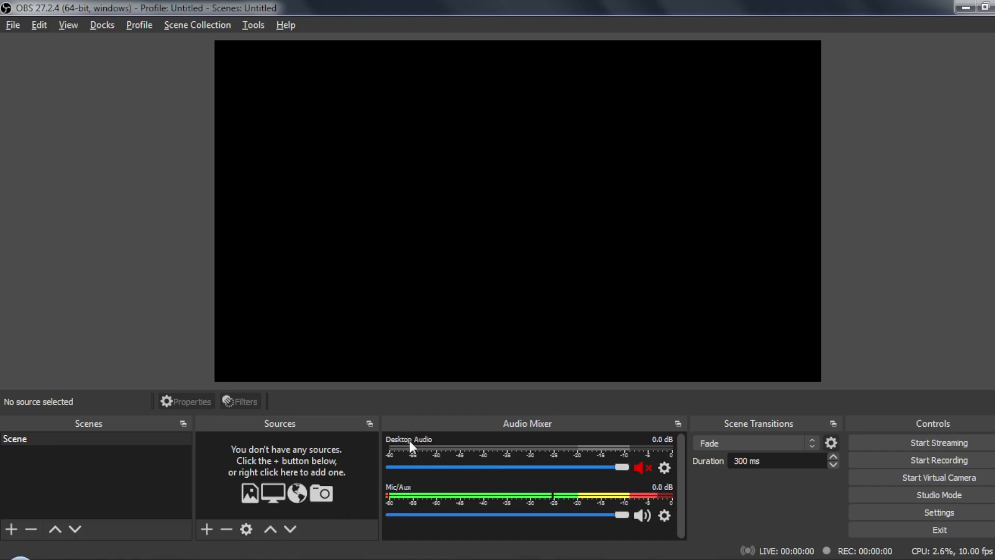
{"action": "mouse_move", "coordinate": [415, 415]}
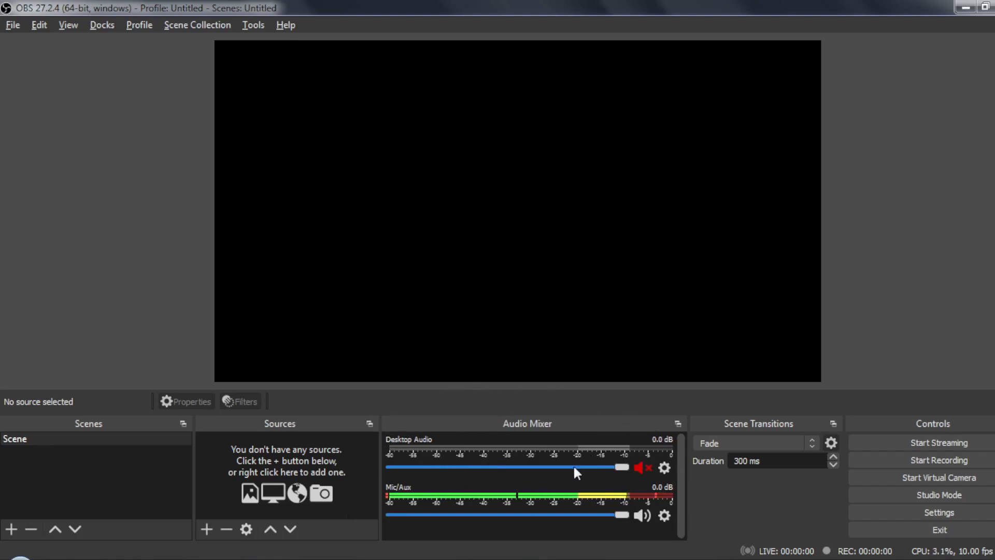
{"action": "left_click", "coordinate": [643, 468]}
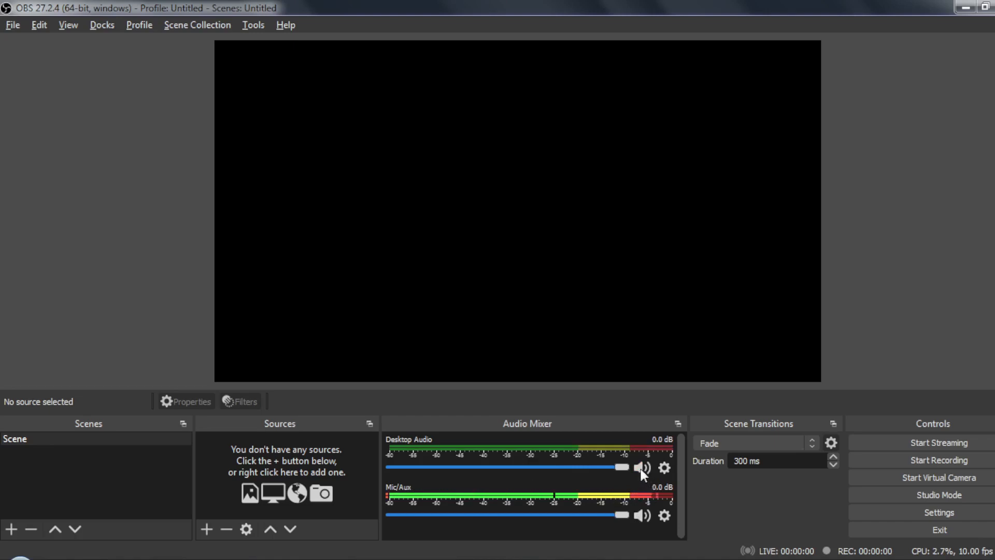
{"action": "left_click", "coordinate": [641, 468]}
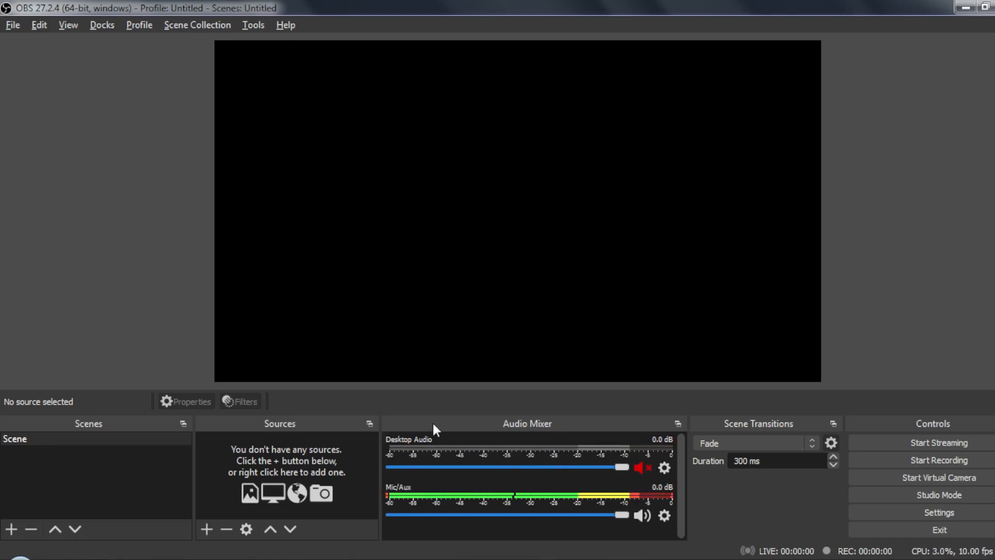
{"action": "mouse_move", "coordinate": [949, 291]}
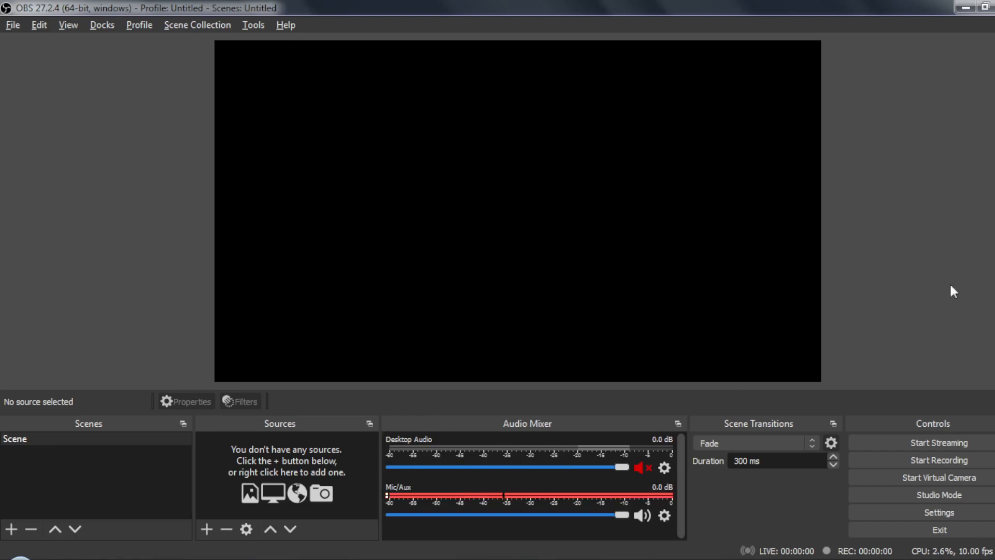